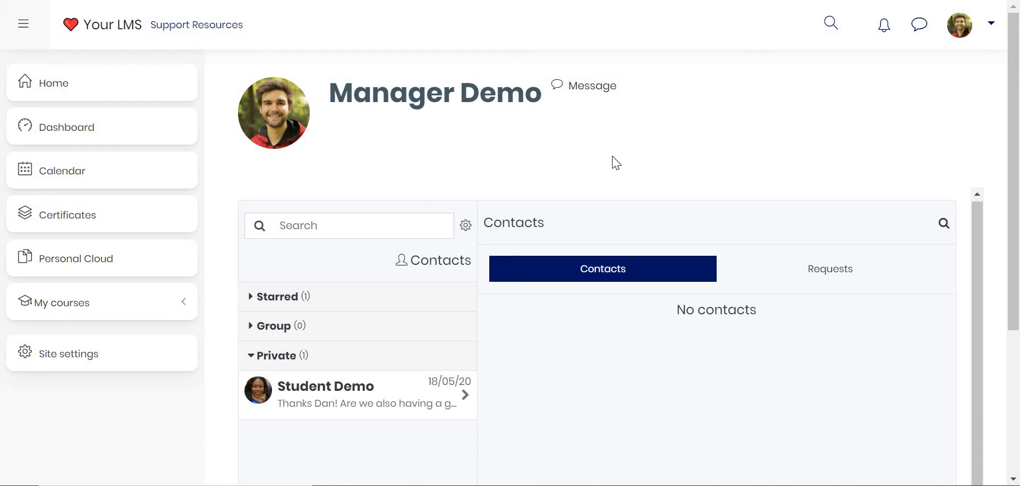
mouse_move(915, 155)
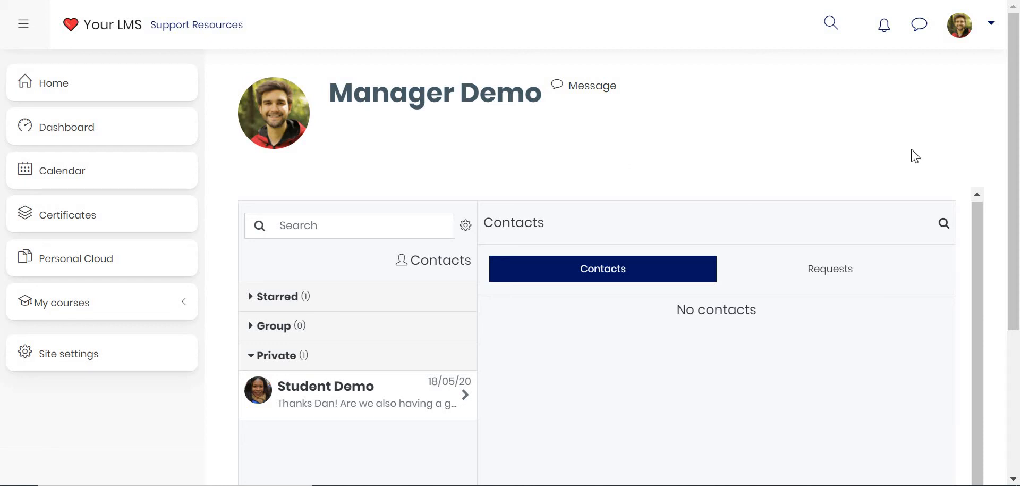
mouse_move(920, 25)
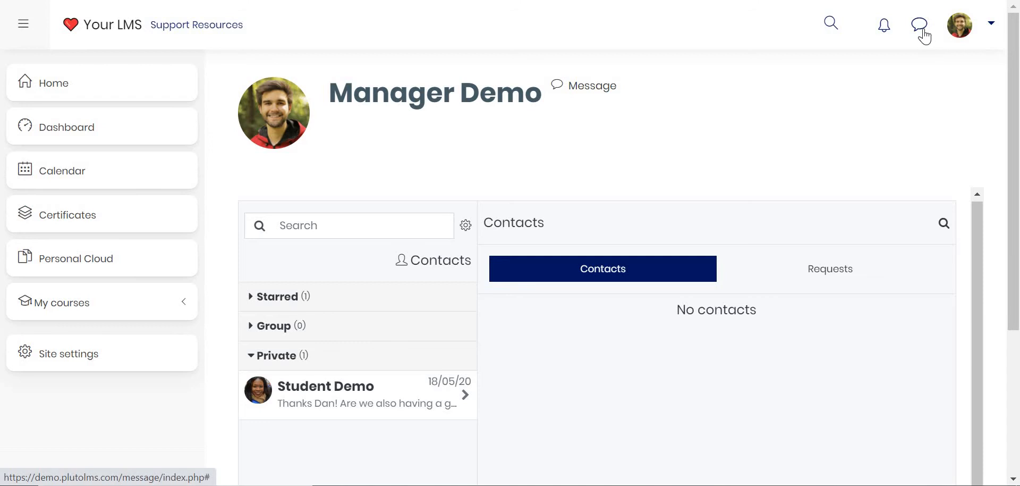
Peek at the quick messages panel, then open the Student Demo private conversation.
click(920, 25)
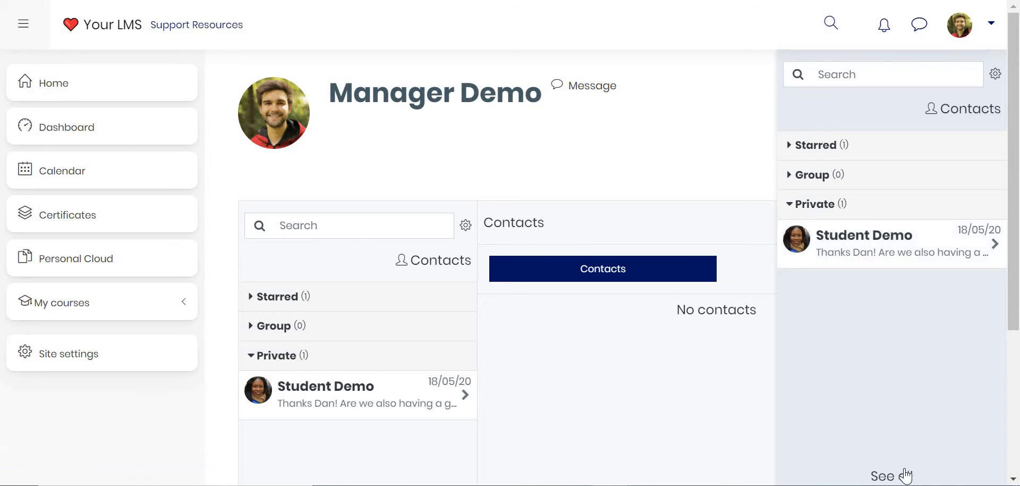
mouse_move(919, 25)
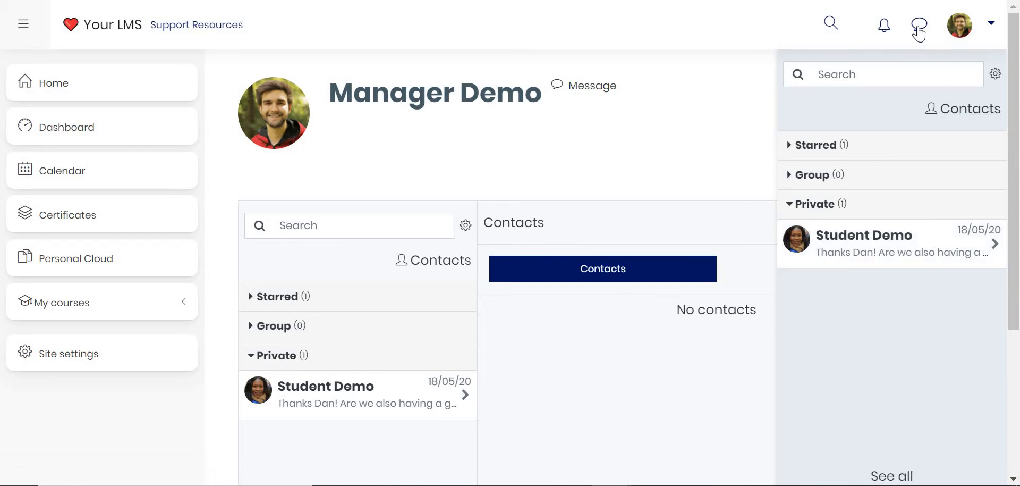
click(920, 25)
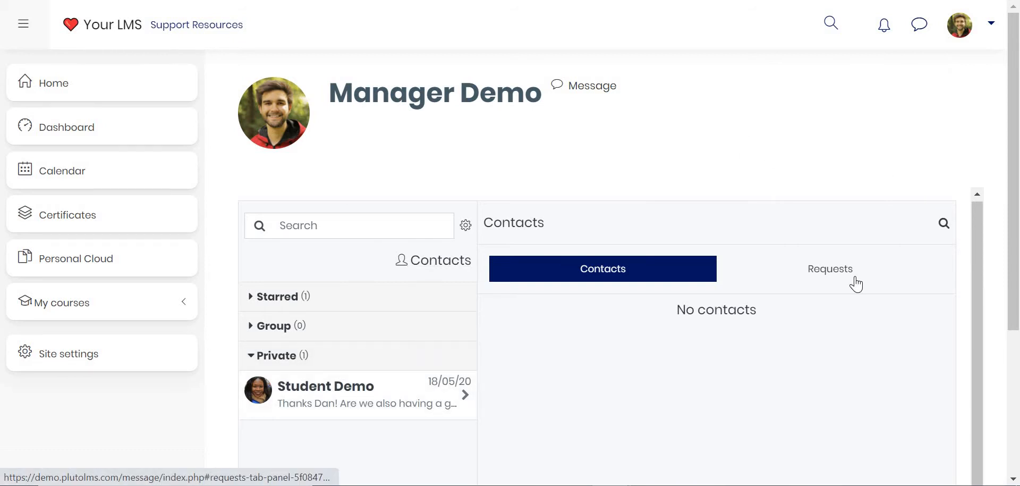
click(325, 386)
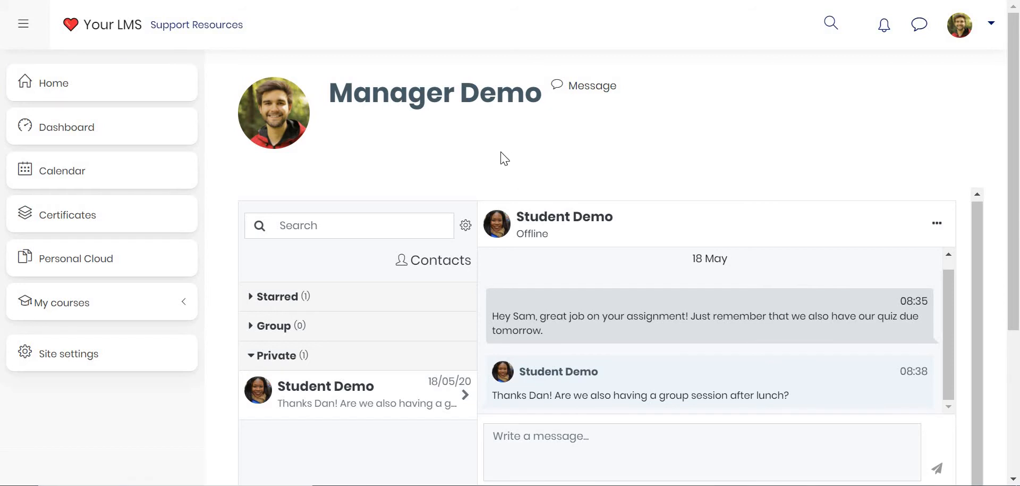
mouse_move(518, 260)
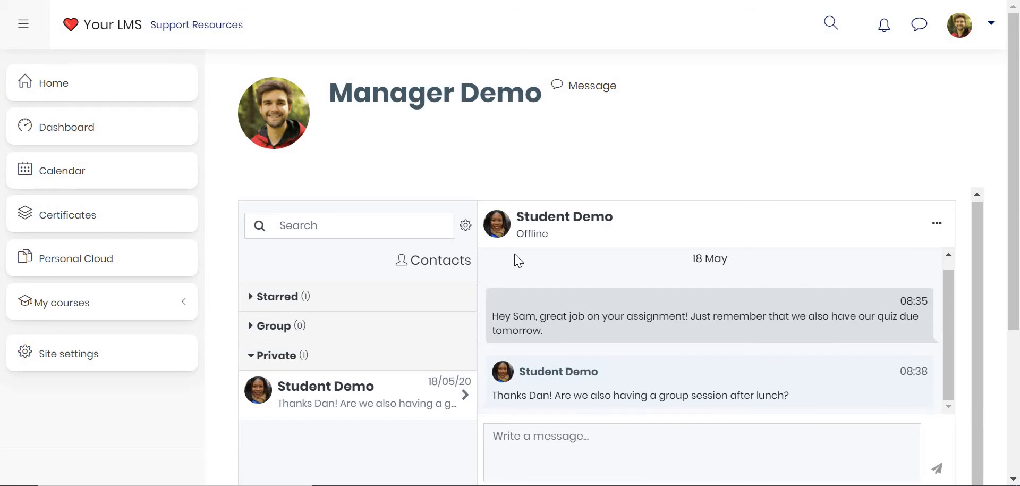
From Home, view the new Site news topic form, then go to the Online Forum Q&A (Module 1).
click(55, 81)
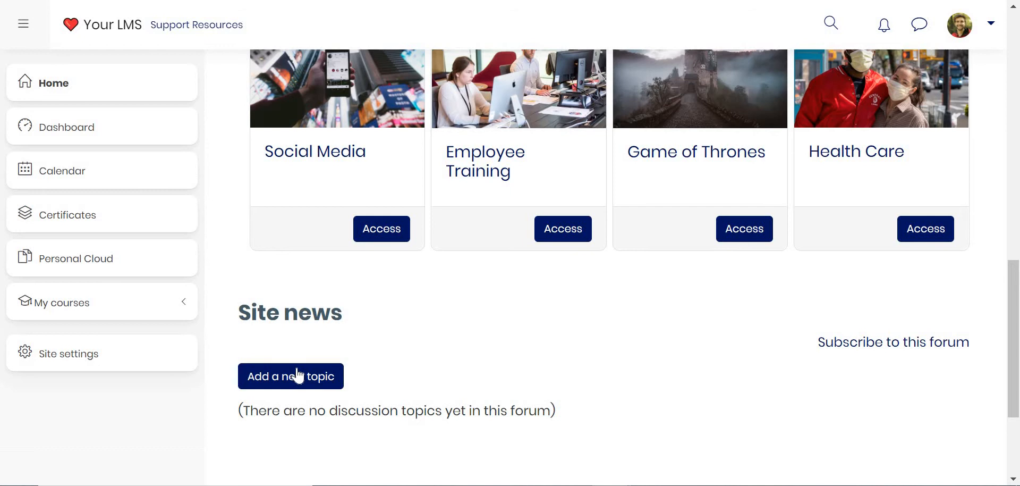
click(290, 375)
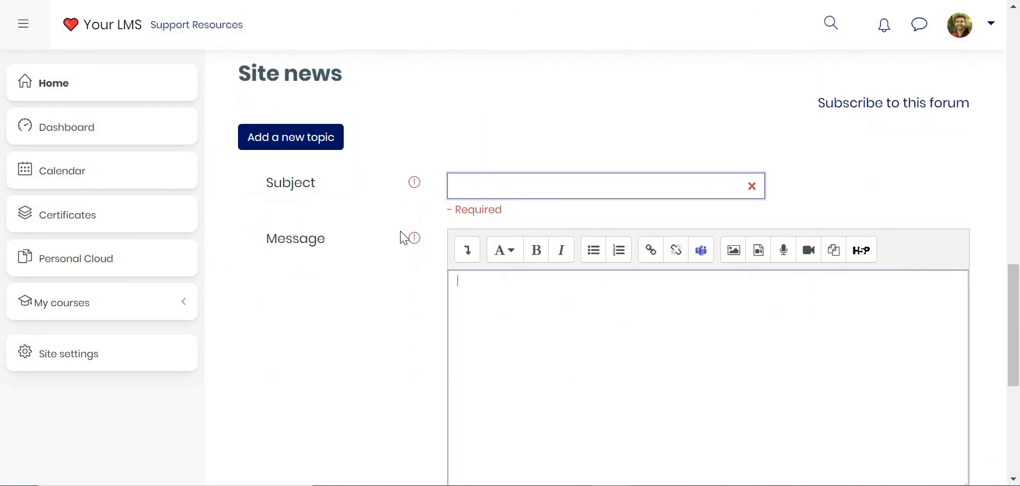
scroll(down, 3)
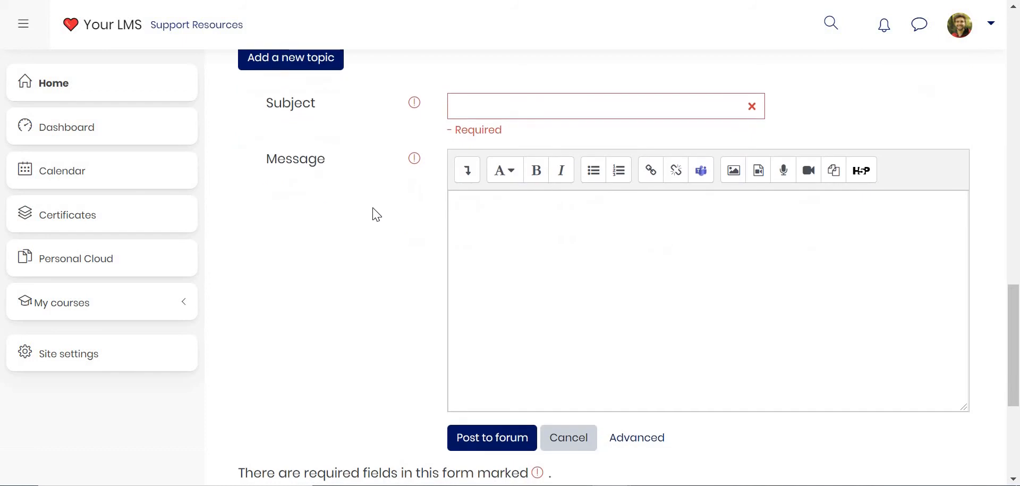
click(567, 437)
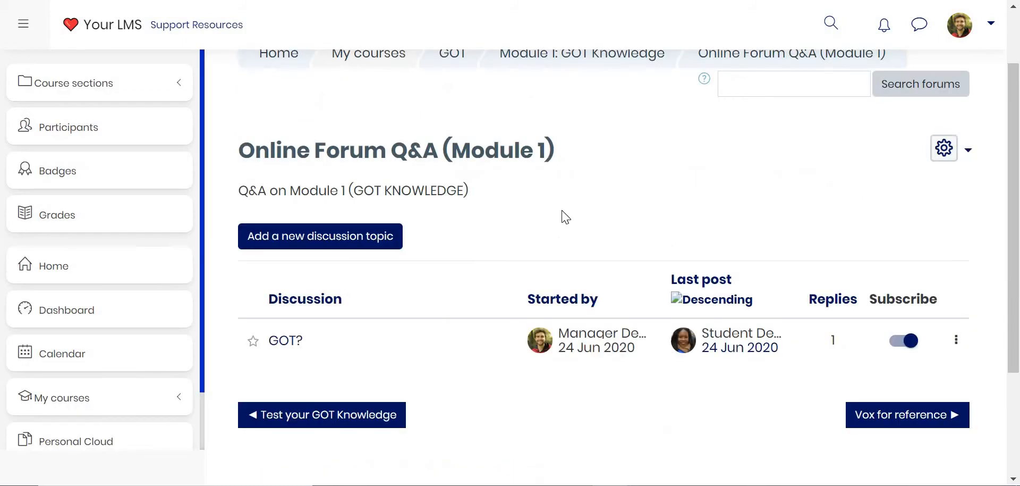
mouse_move(287, 245)
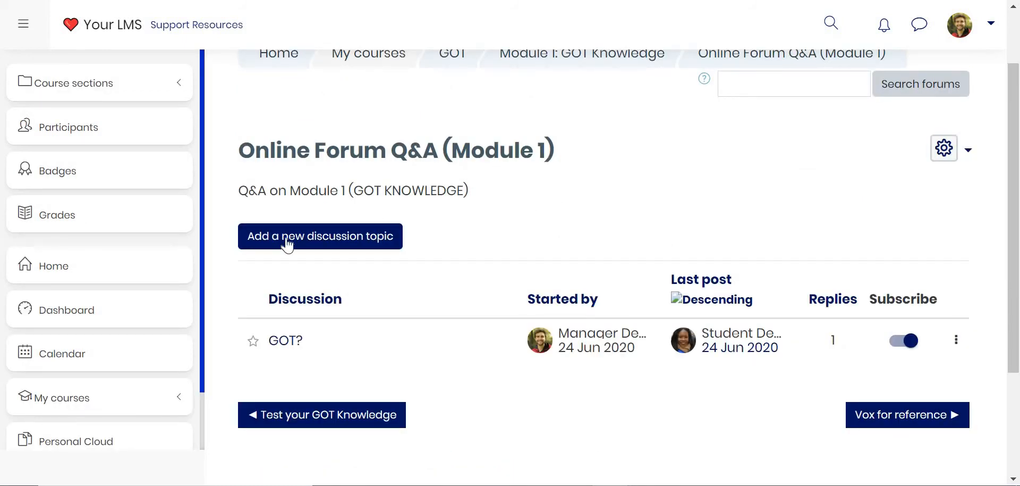
mouse_move(474, 315)
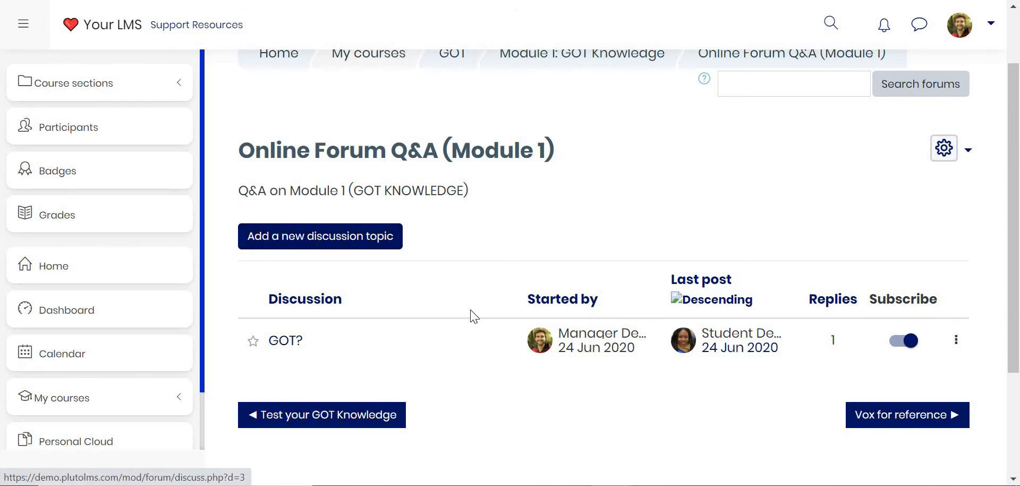
Open the GOT? discussion from the forum's discussion list.
click(285, 340)
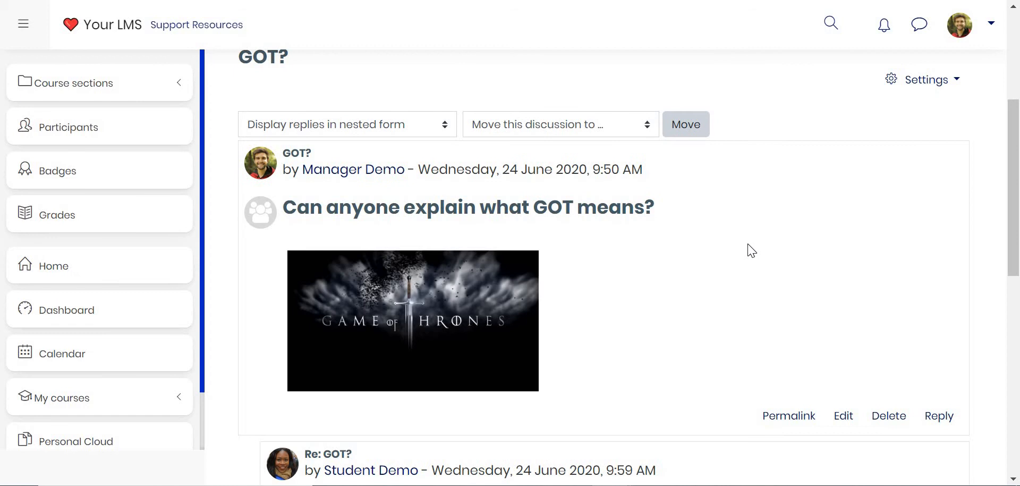
Start a reply to the student's post and switch to the Advanced full editor.
scroll(down, 3)
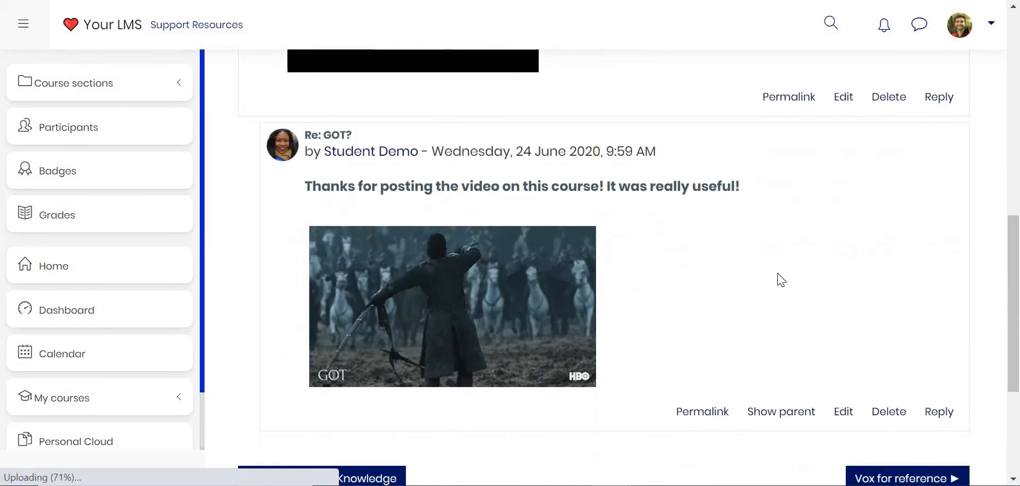
click(939, 411)
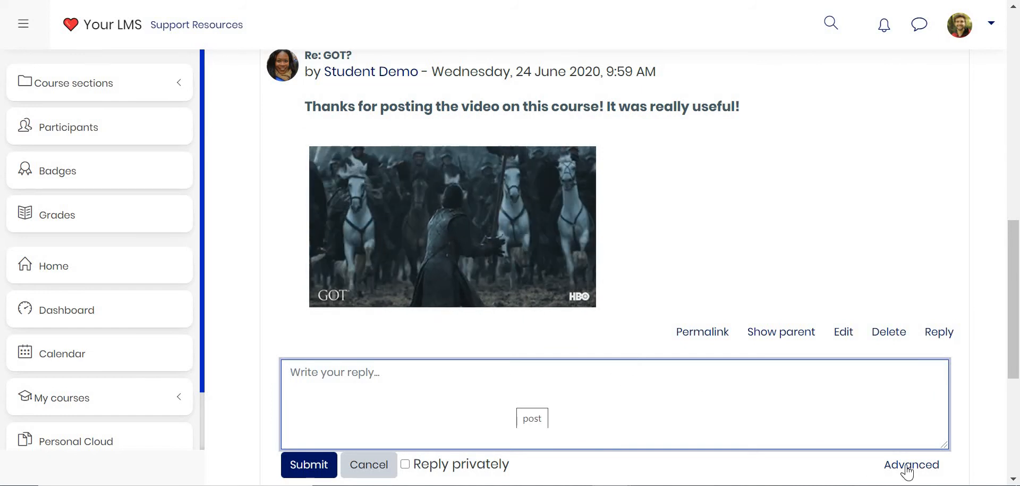
click(911, 465)
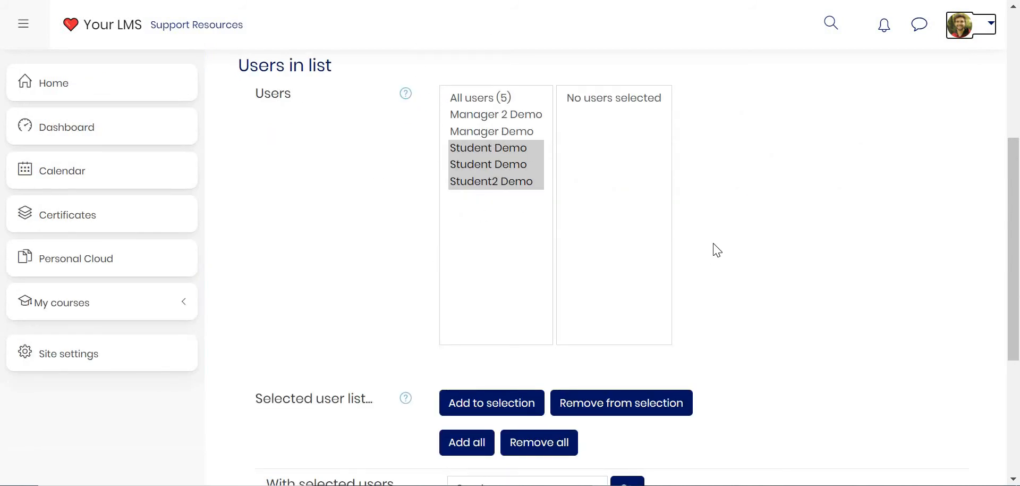
Scroll the bulk user actions page down to the Users in list box.
scroll(down, 3)
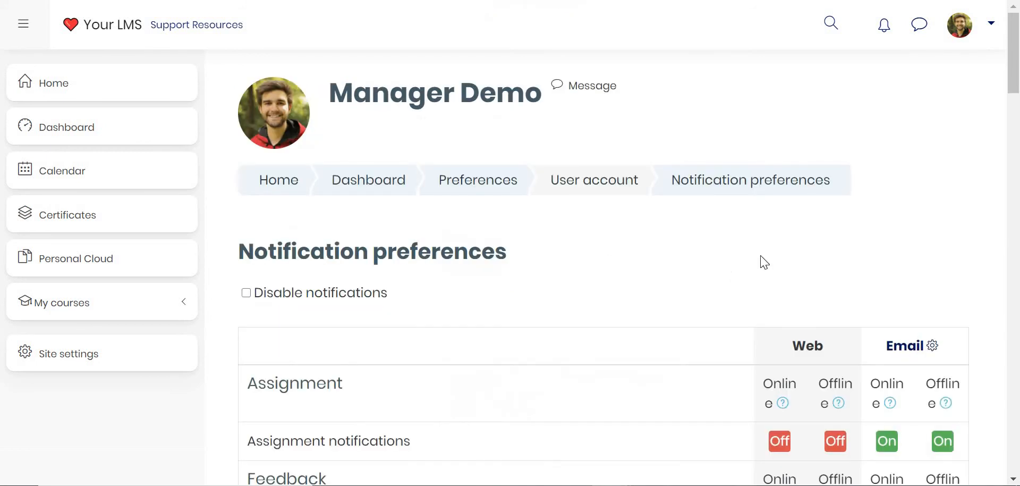
Scroll through the notification preferences table of web and email settings.
scroll(down, 3)
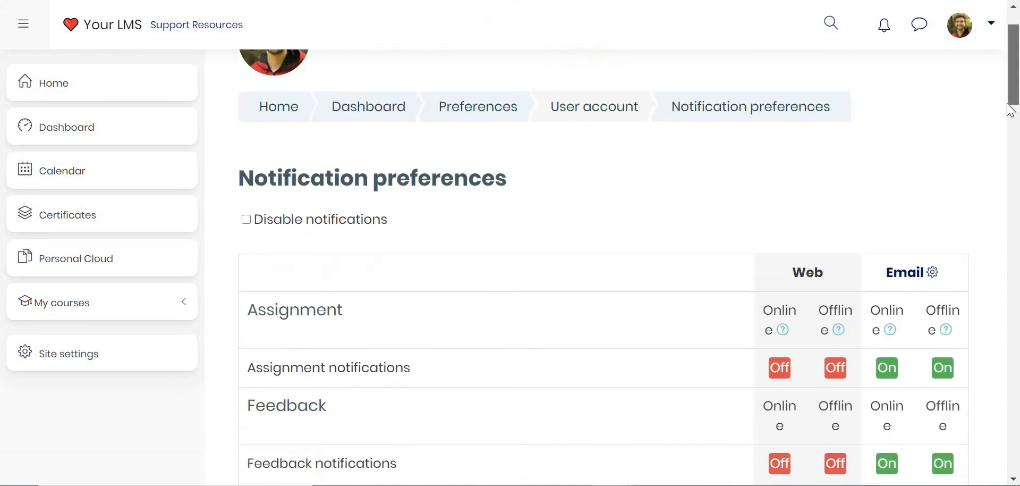
scroll(up, 3)
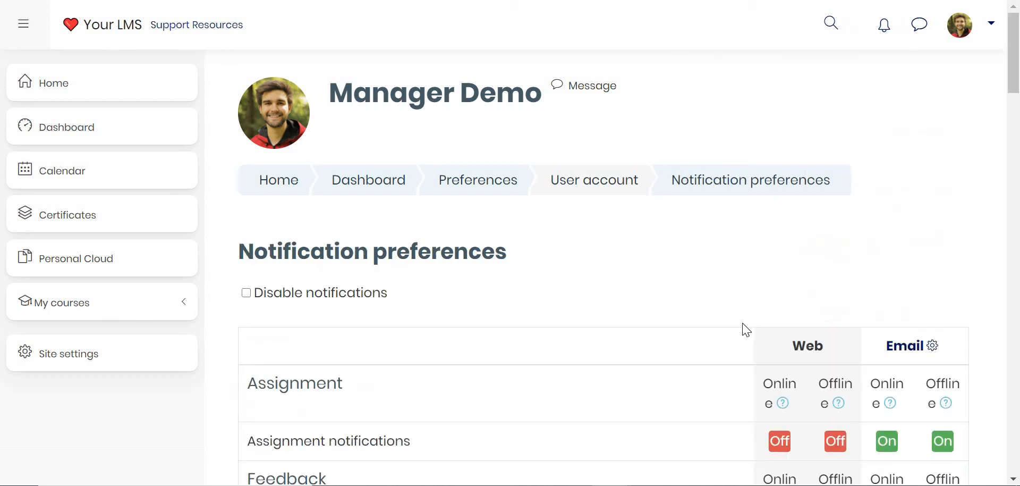
scroll(down, 3)
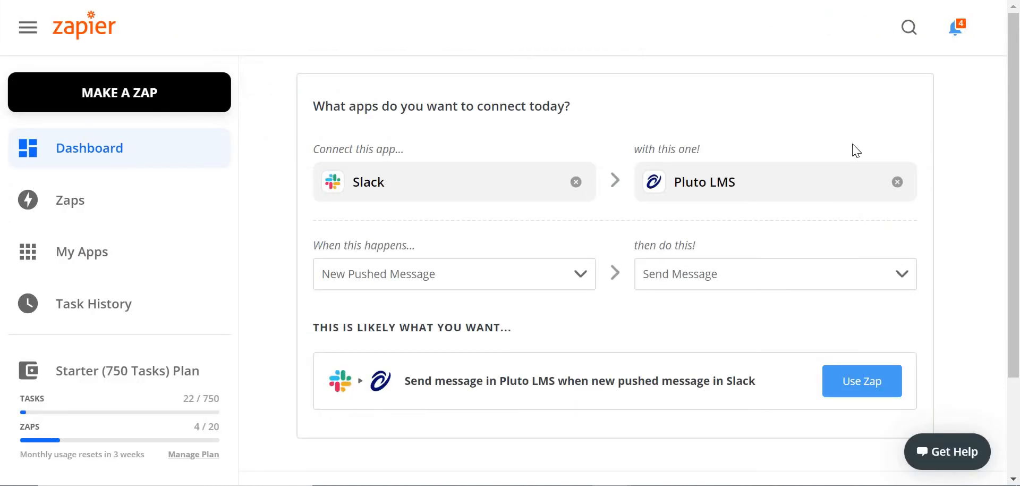
mouse_move(540, 102)
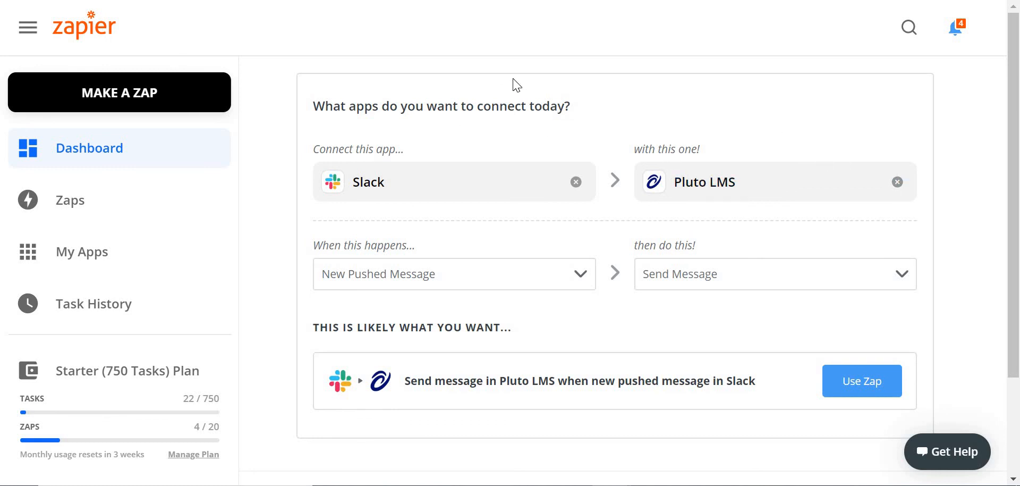
mouse_move(561, 86)
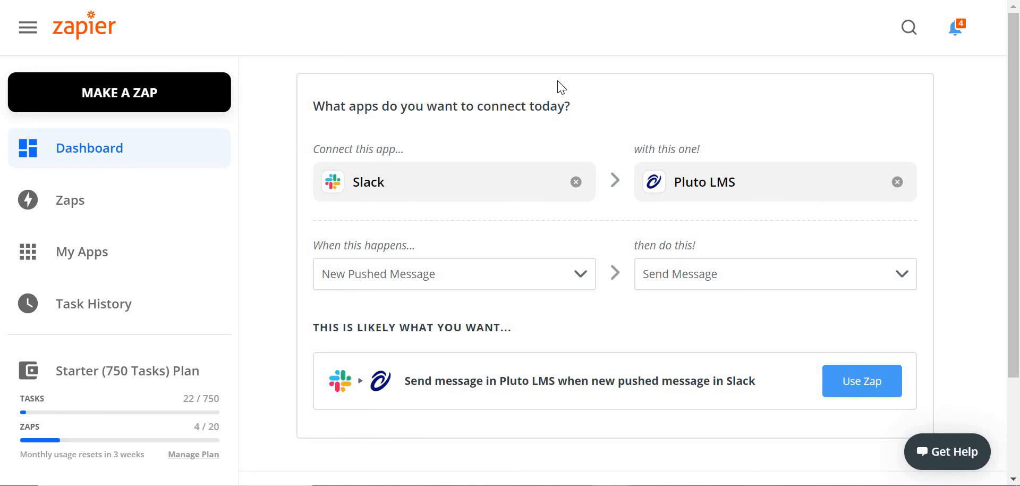
mouse_move(535, 74)
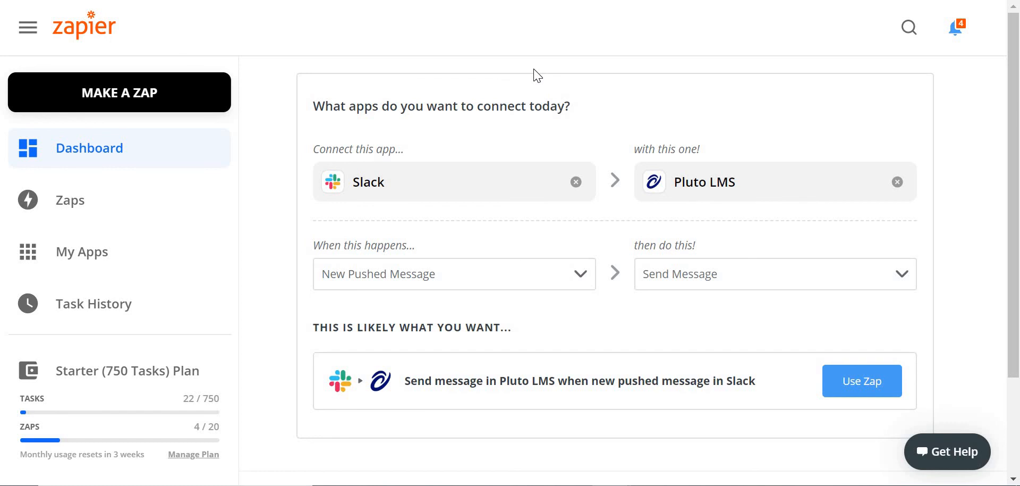
mouse_move(299, 68)
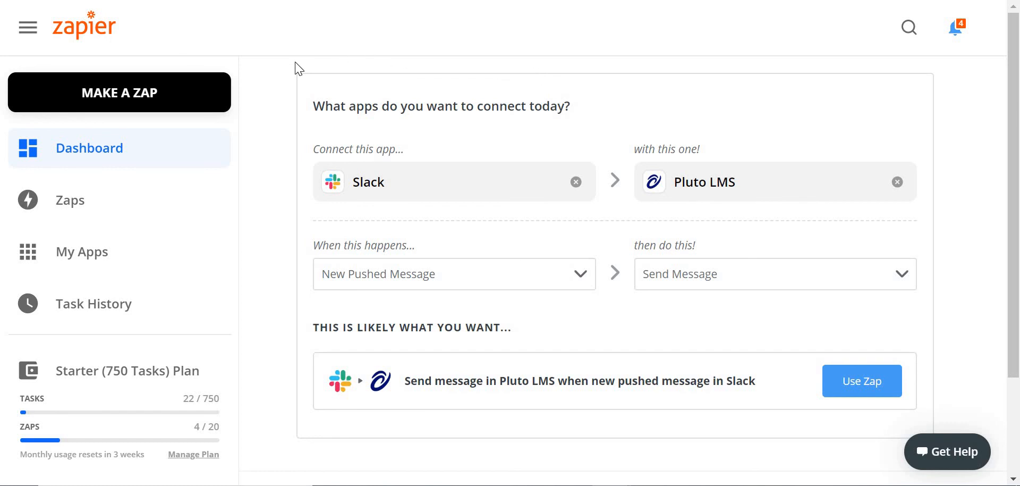